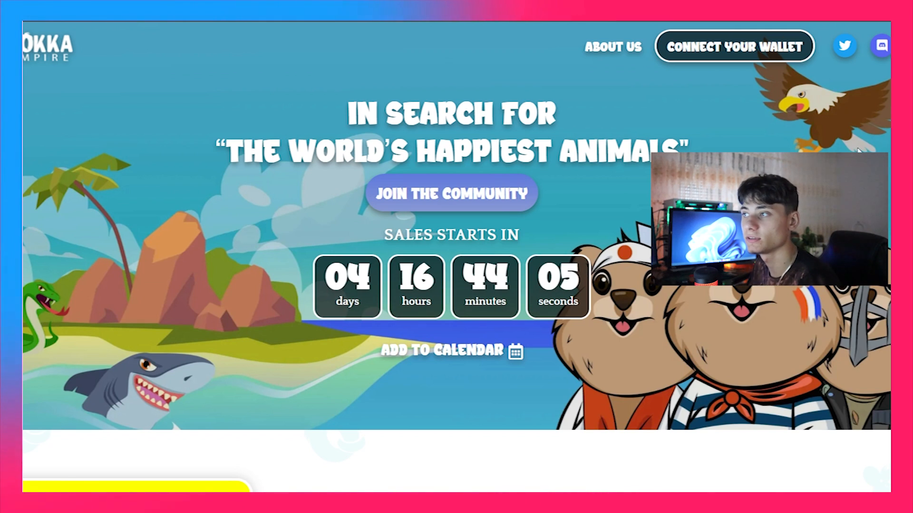
Step: Scroll the homepage from the sales countdown down to the 'Join the Club of Quokka Lovers' benefits section
scroll("down", 3)
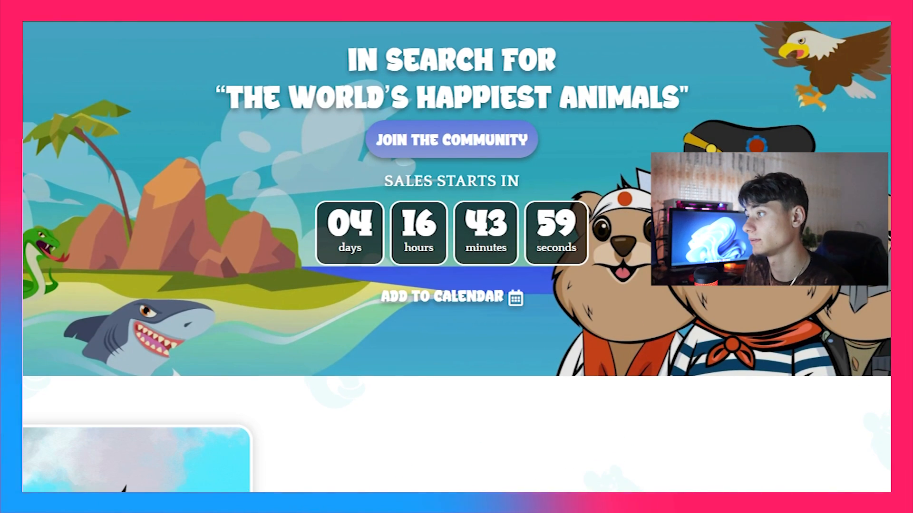
scroll("down", 3)
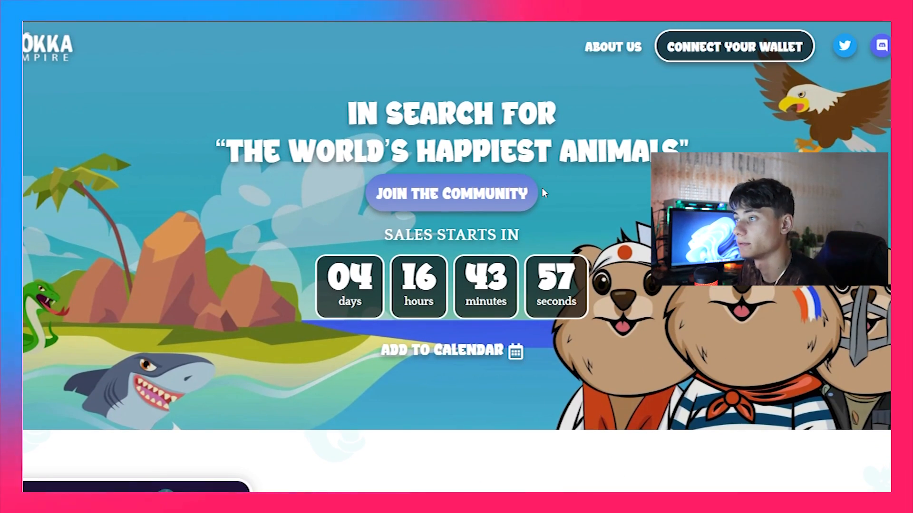
scroll("down", 3)
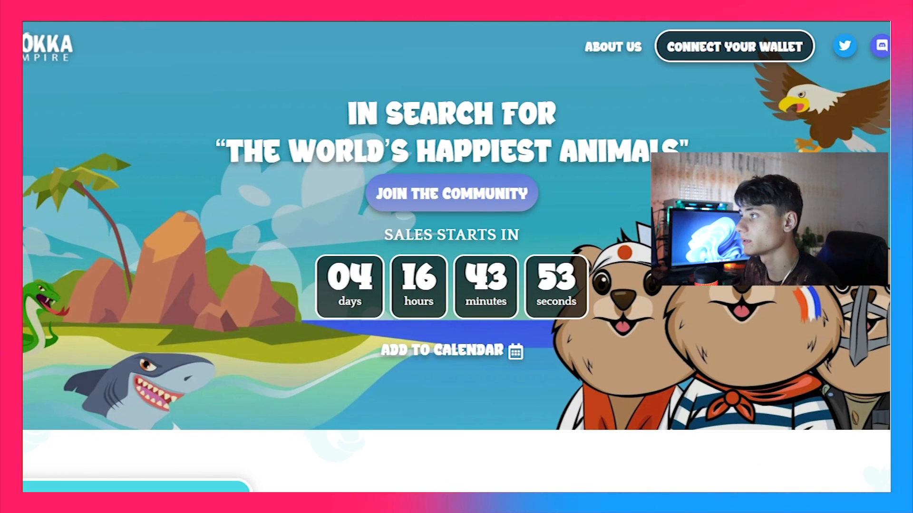
mouse_move(733, 51)
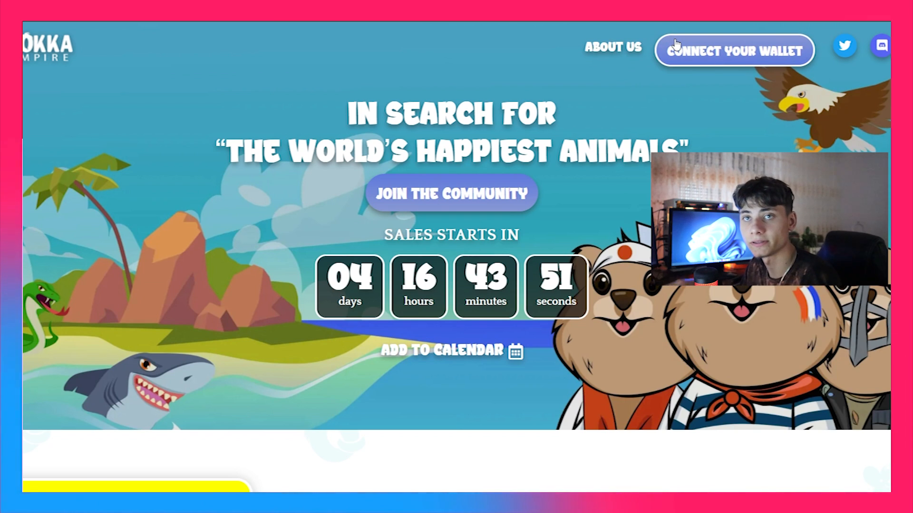
mouse_move(574, 248)
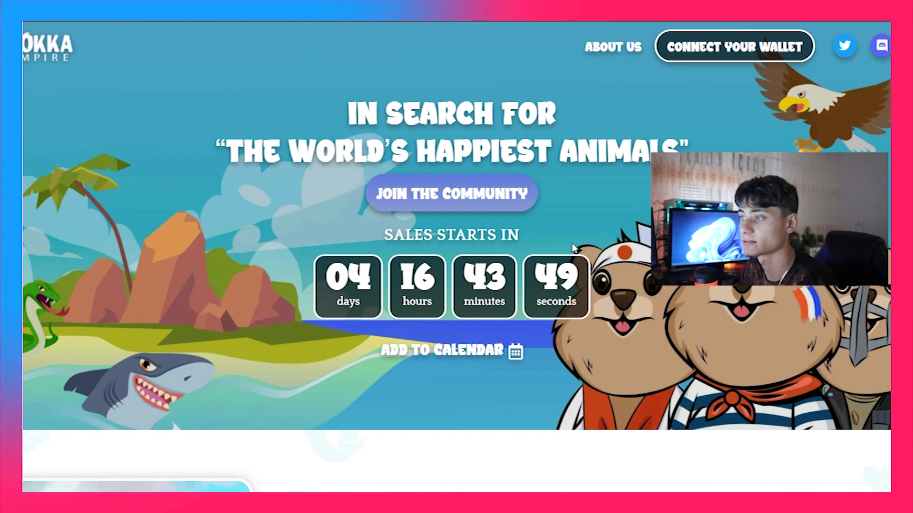
scroll("down", 3)
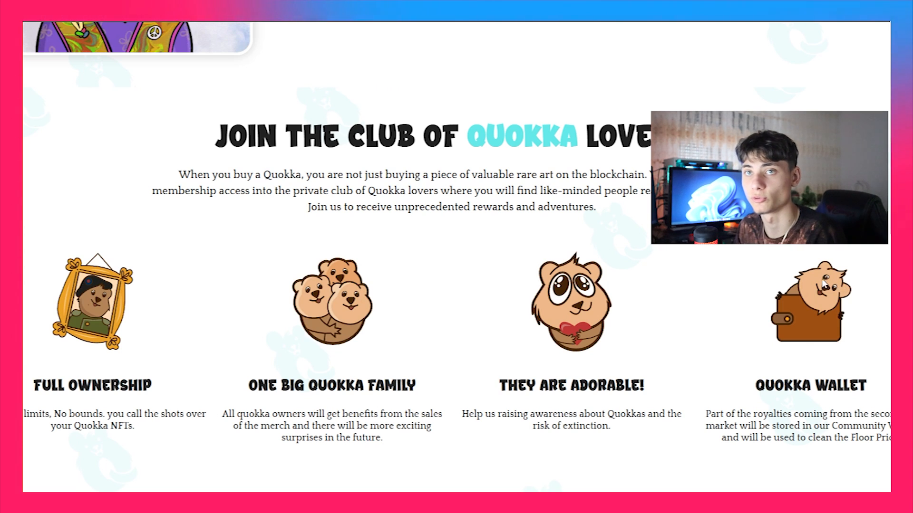
Step: Scroll down to the 'Fully Quokka-Mode' section with the Join Discord button
scroll("down", 3)
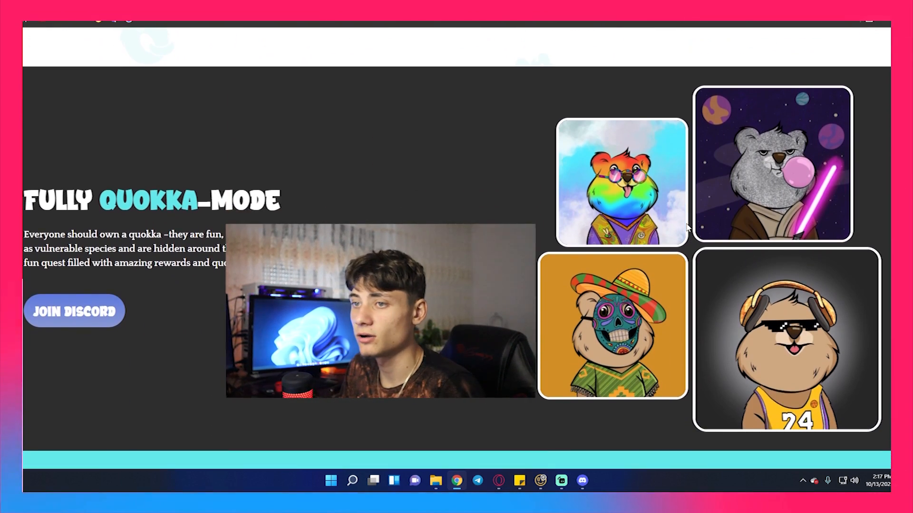
scroll("down", 3)
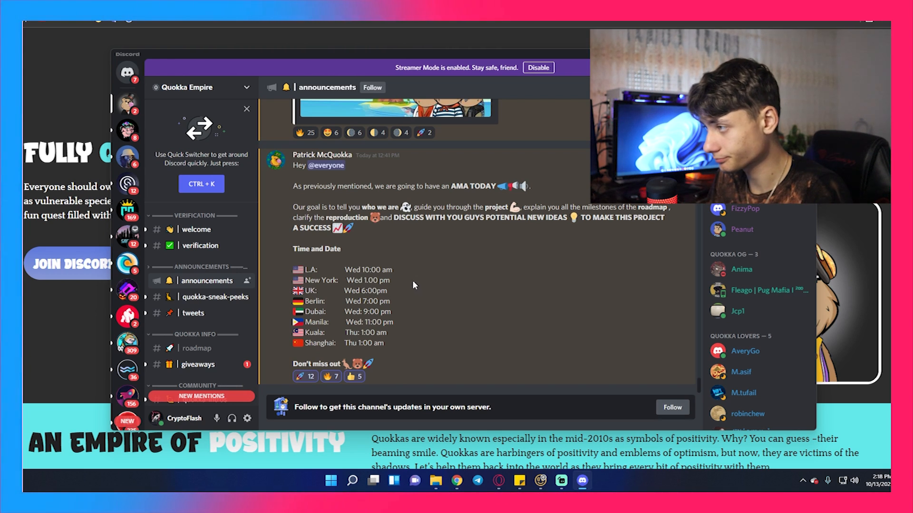
Step: Scroll the #announcements channel to the post about Quokka Empire being featured on Crypto News
scroll("down", 3)
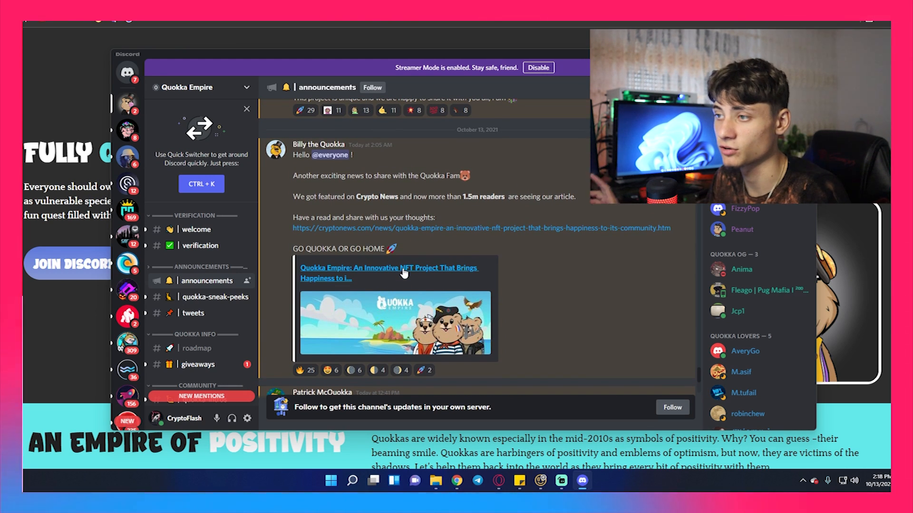
mouse_move(486, 244)
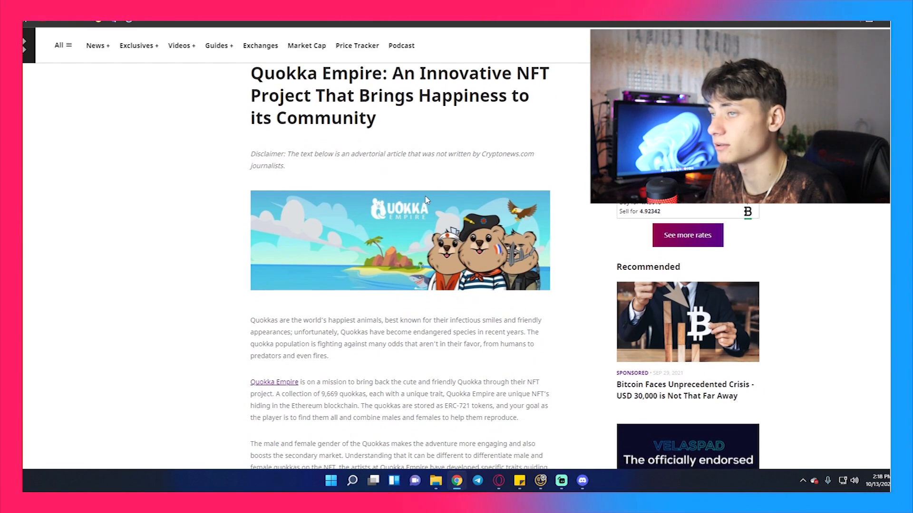
Step: Scroll through the Cryptonews feature article on Quokka Empire
scroll("down", 3)
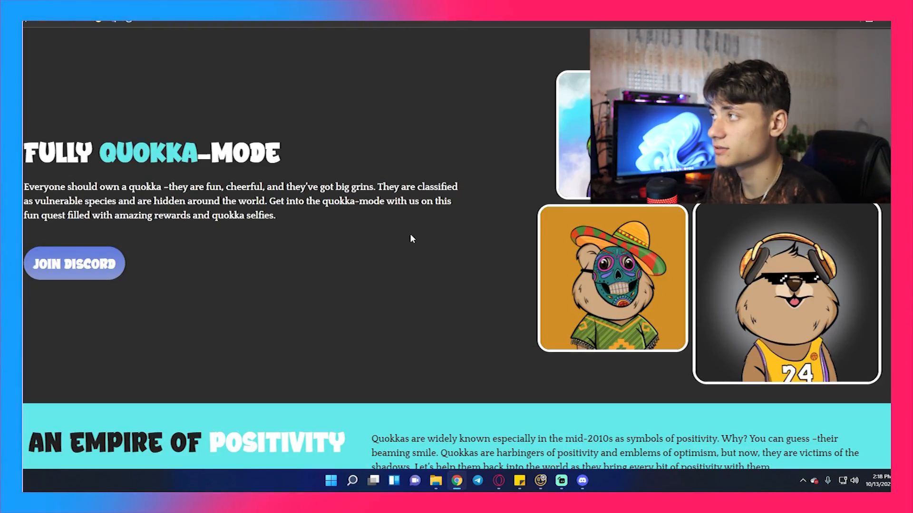
mouse_move(580, 481)
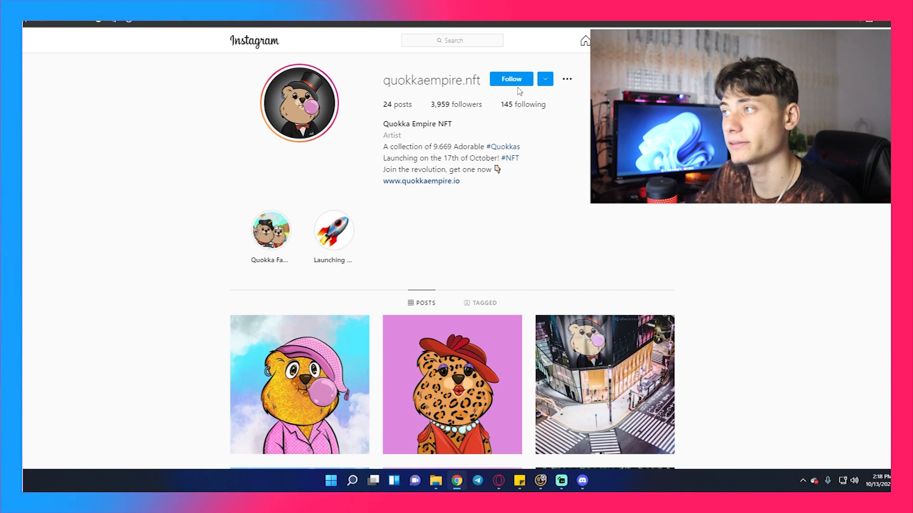
Step: Follow the quokkaempire.nft Instagram account and the Quokka Empire Twitter account
left_click(510, 79)
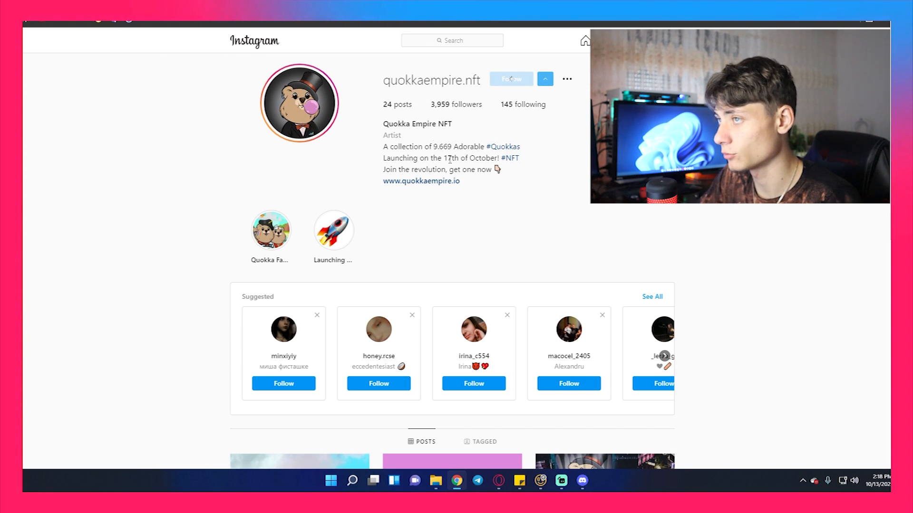
scroll("down", 3)
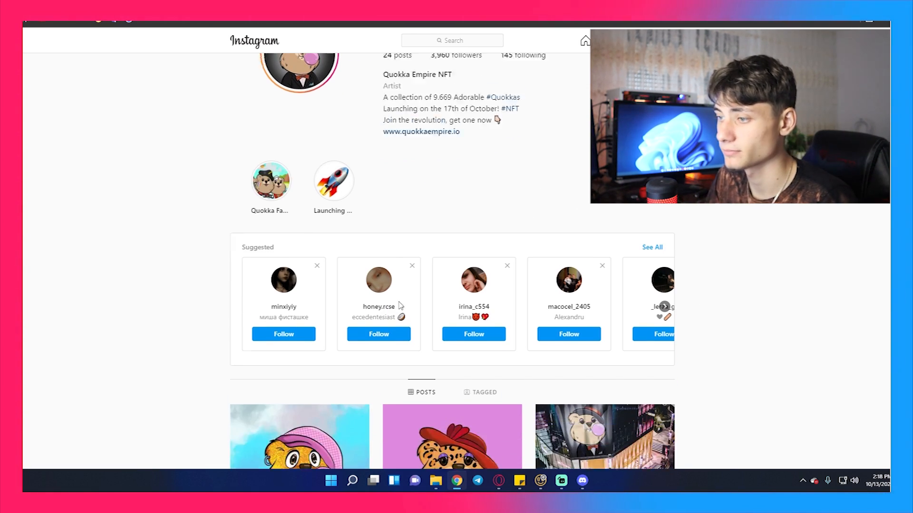
left_click(298, 436)
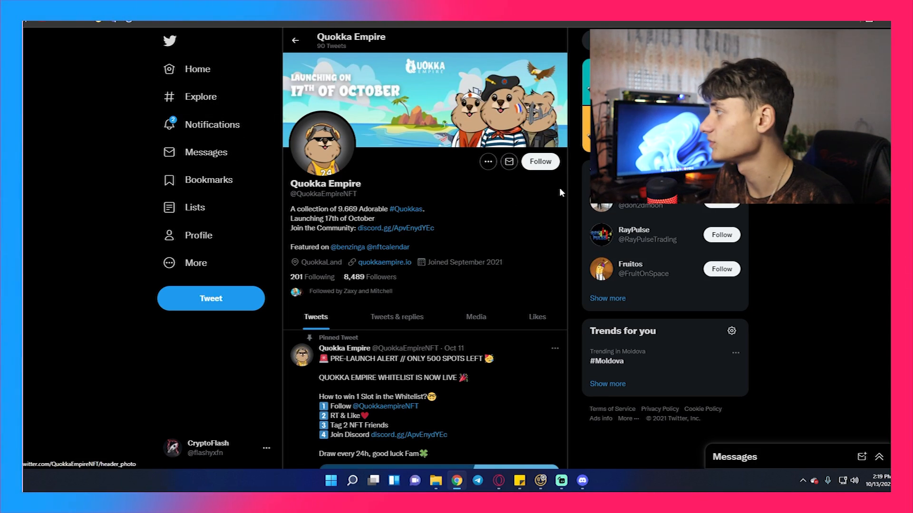
left_click(539, 161)
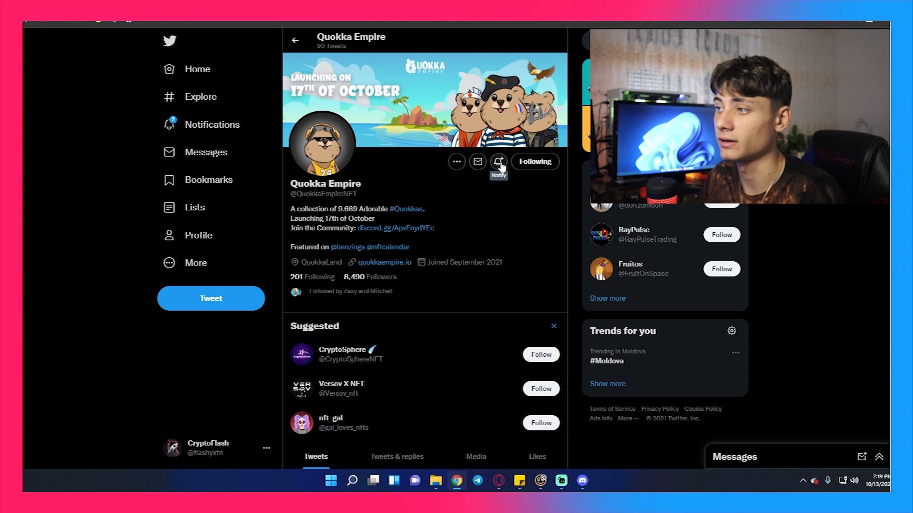
Step: Scroll the website down to the 'An Empire of Positivity' section
scroll("down", 3)
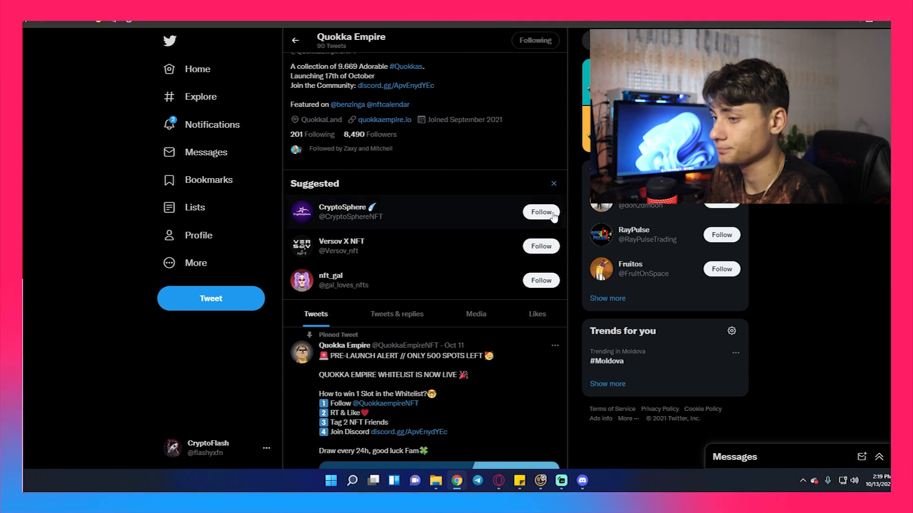
scroll("down", 3)
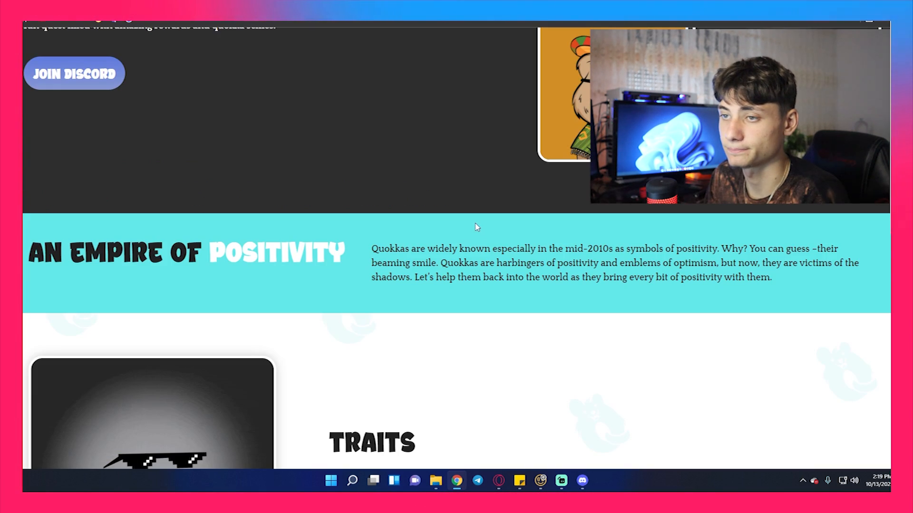
Step: Scroll past the Traits and Ranking rarity levels sections to 'The Origins' heading
scroll("down", 3)
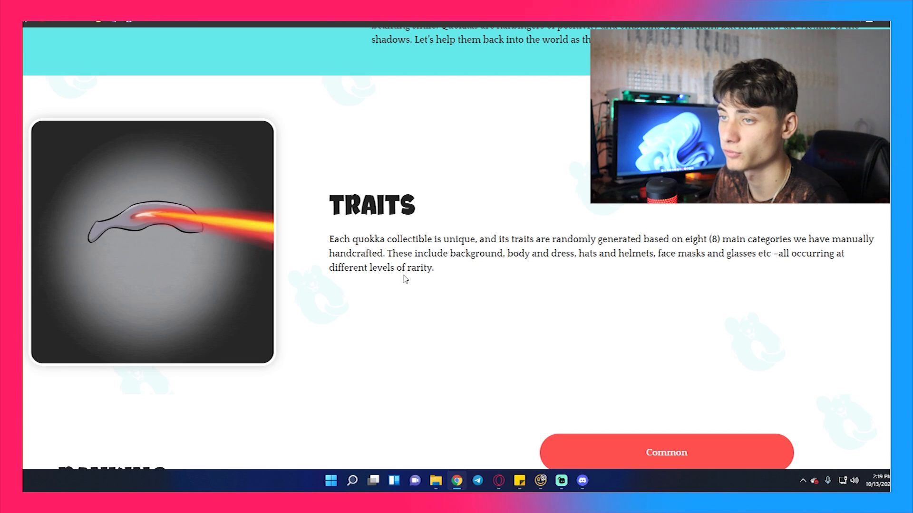
scroll("down", 3)
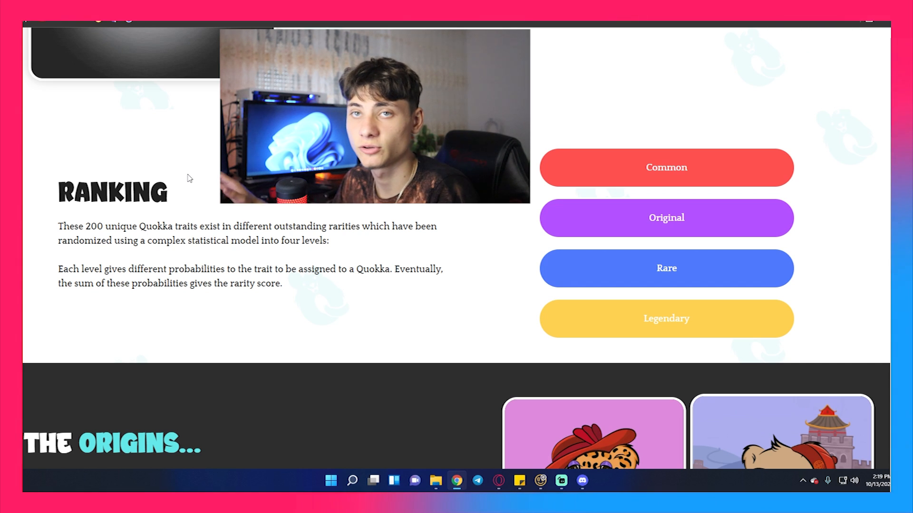
scroll("down", 3)
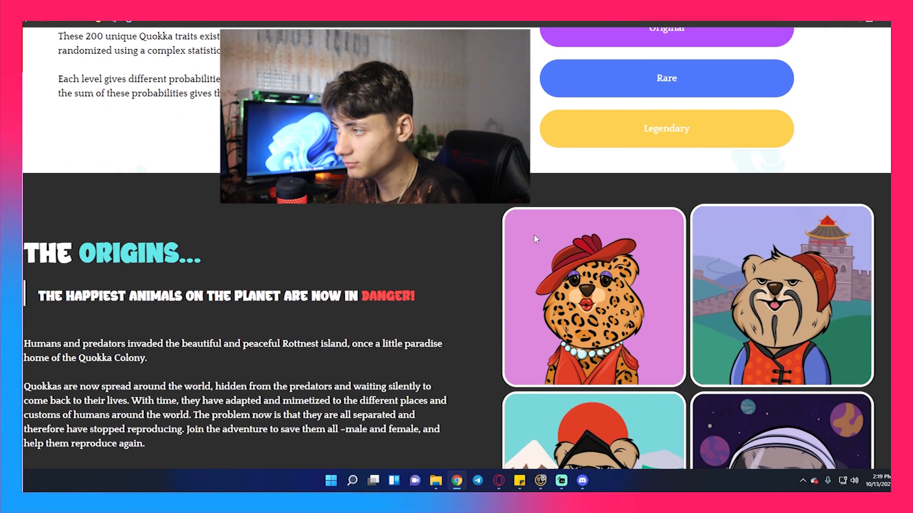
Step: Scroll through The Origins story, the Save Real Quokkas box and artwork grid to the Roadmap
scroll("down", 3)
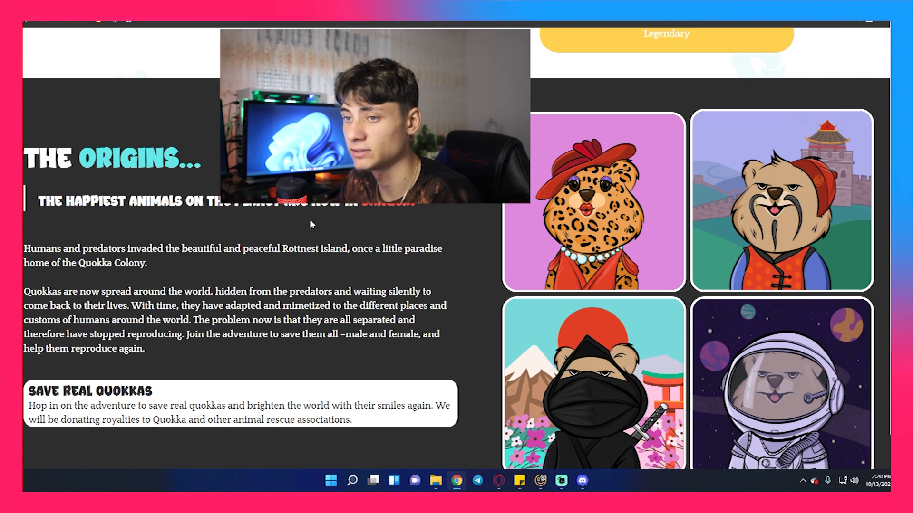
mouse_move(296, 235)
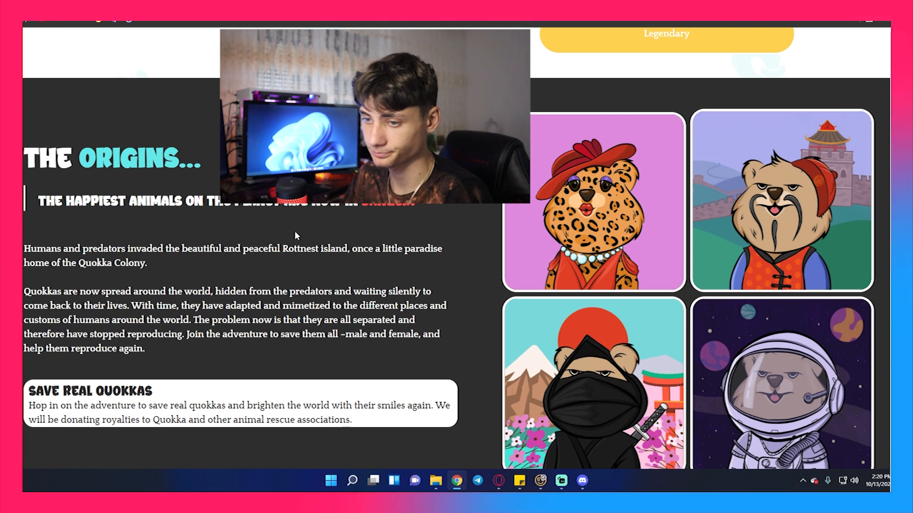
scroll("down", 3)
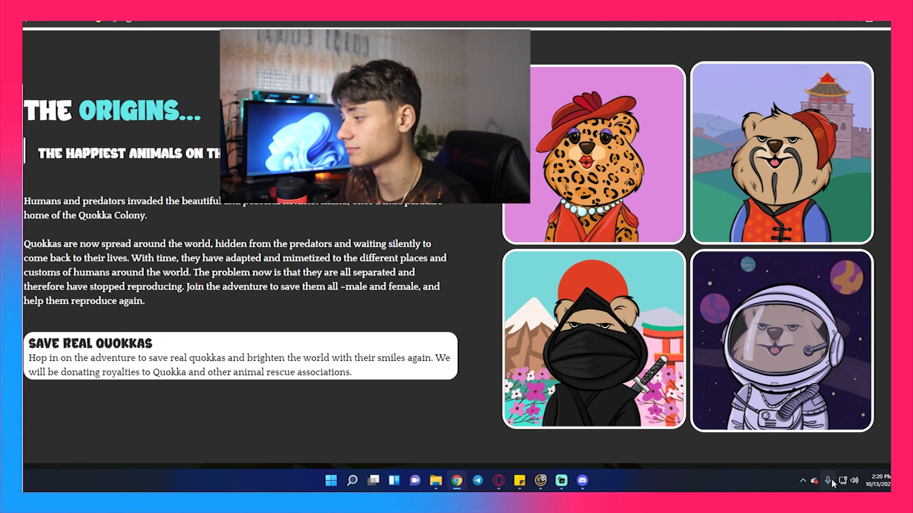
scroll("down", 3)
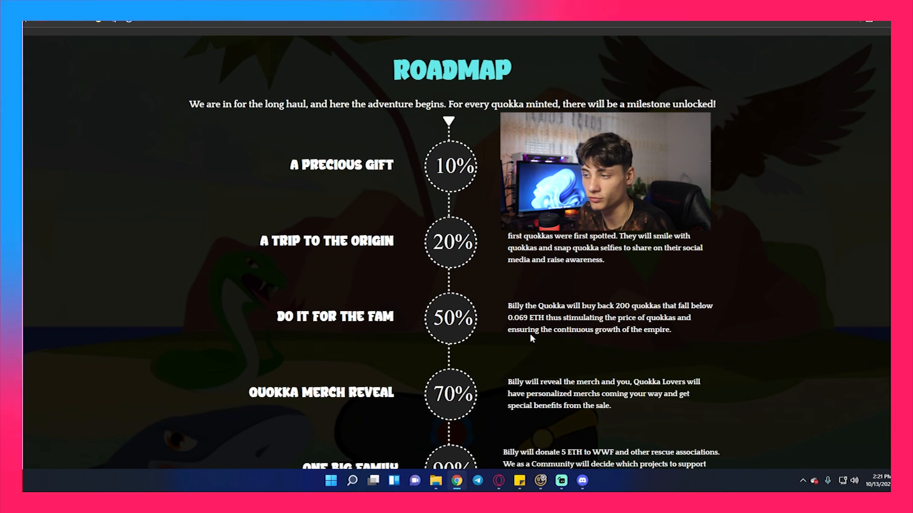
Step: Scroll the Roadmap milestones from 10% to 100% down to Utility, then switch to the Discord announcements channel
scroll("down", 3)
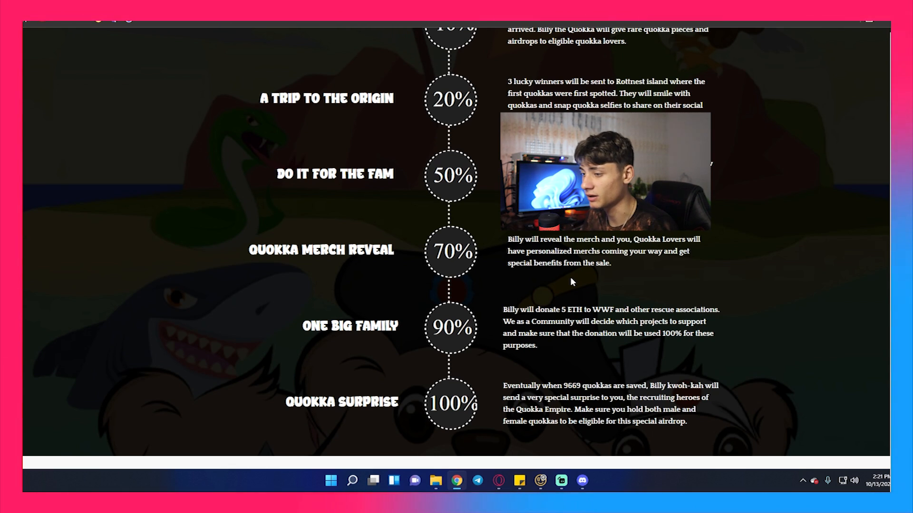
scroll("down", 3)
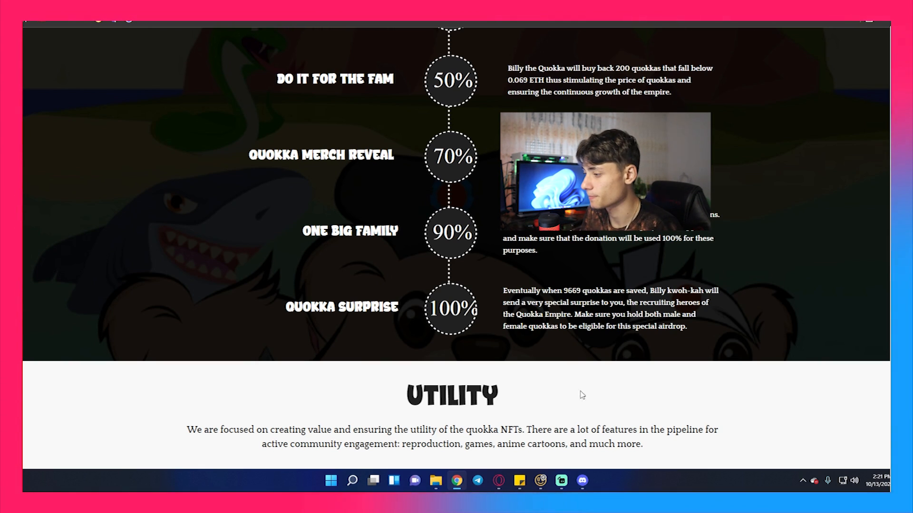
left_click(580, 481)
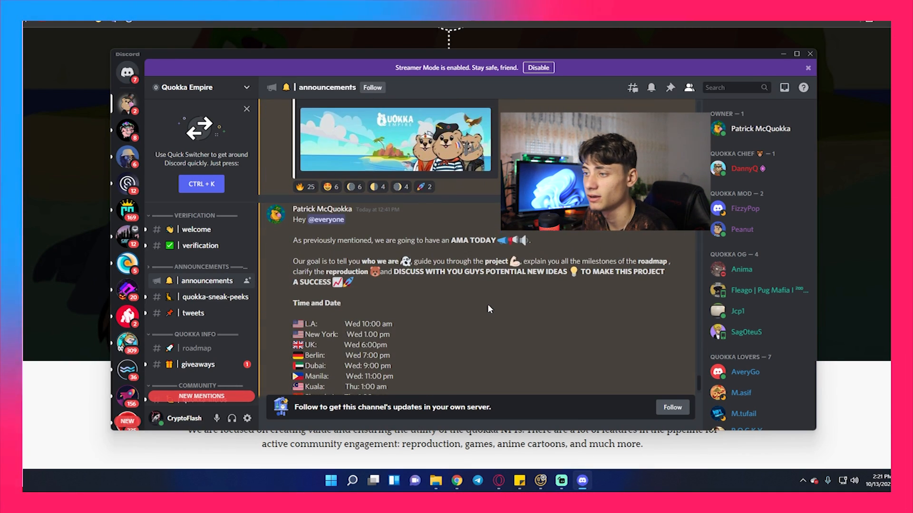
Step: Scroll the AMA announcement post, then the website into Utility showing Animated Series & Webtoons and Merchandise
scroll("down", 3)
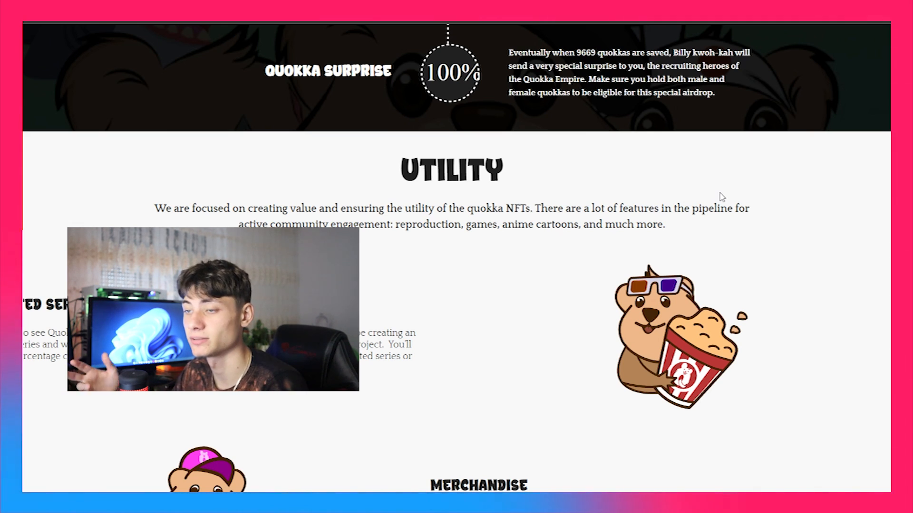
scroll("down", 3)
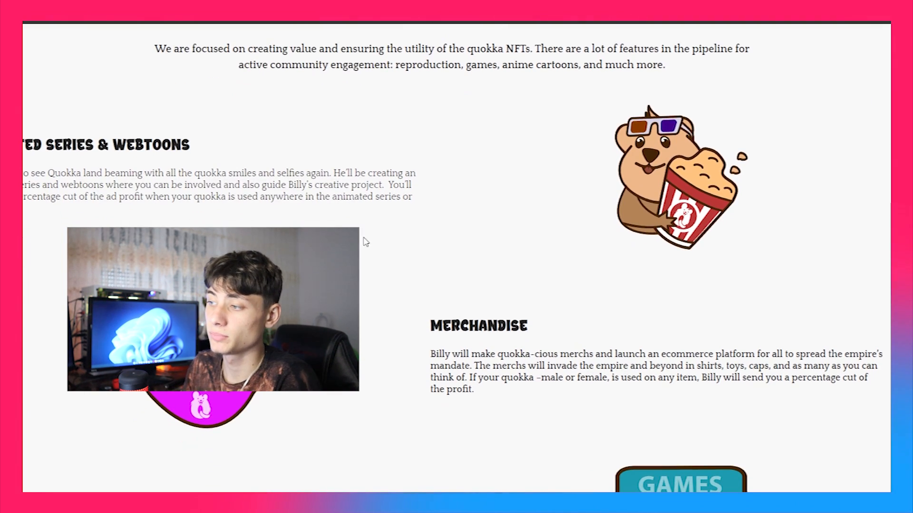
Step: Scroll past Webtoons, Merchandise and Games & Playground toward the Team heading
scroll("down", 3)
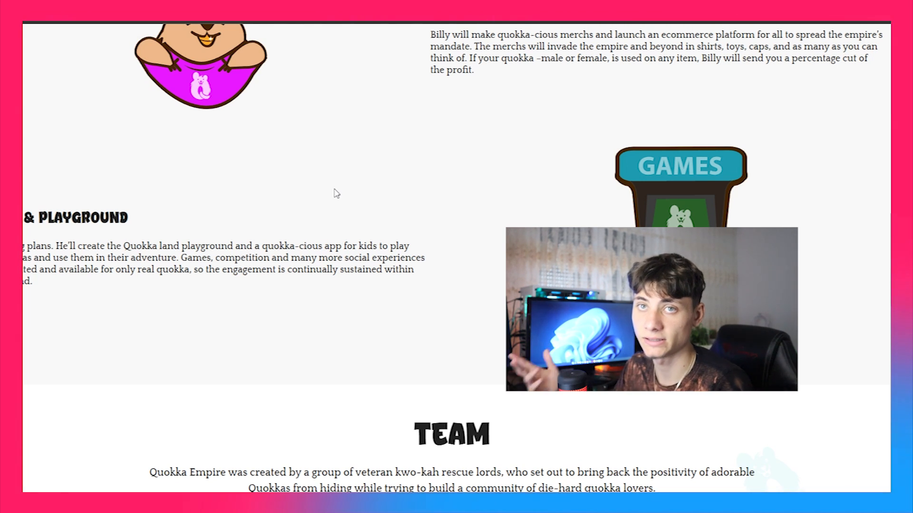
Step: Scroll the Team section until the six member portraits, including Billy the Quokka, are visible
scroll("down", 3)
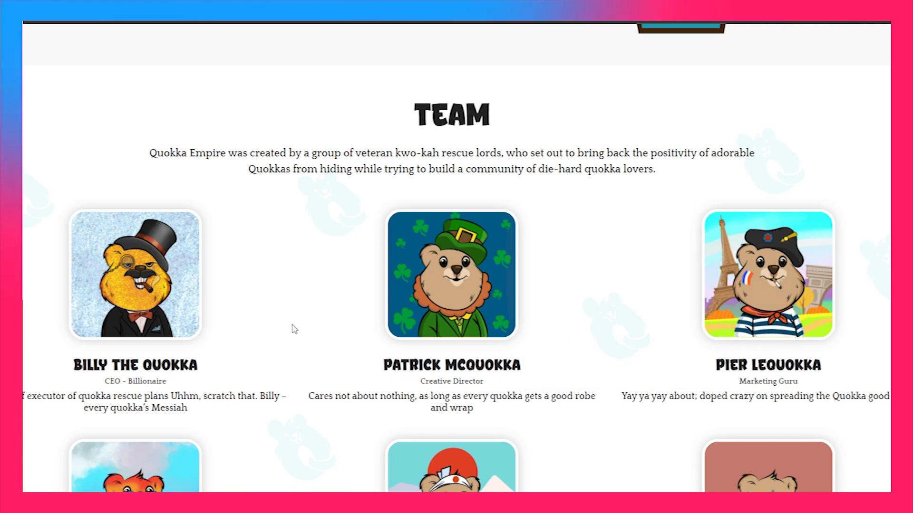
scroll("down", 3)
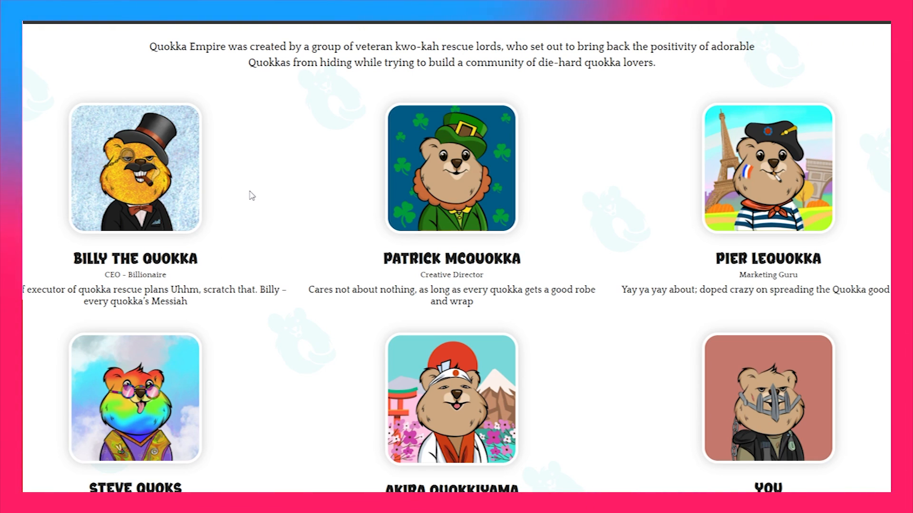